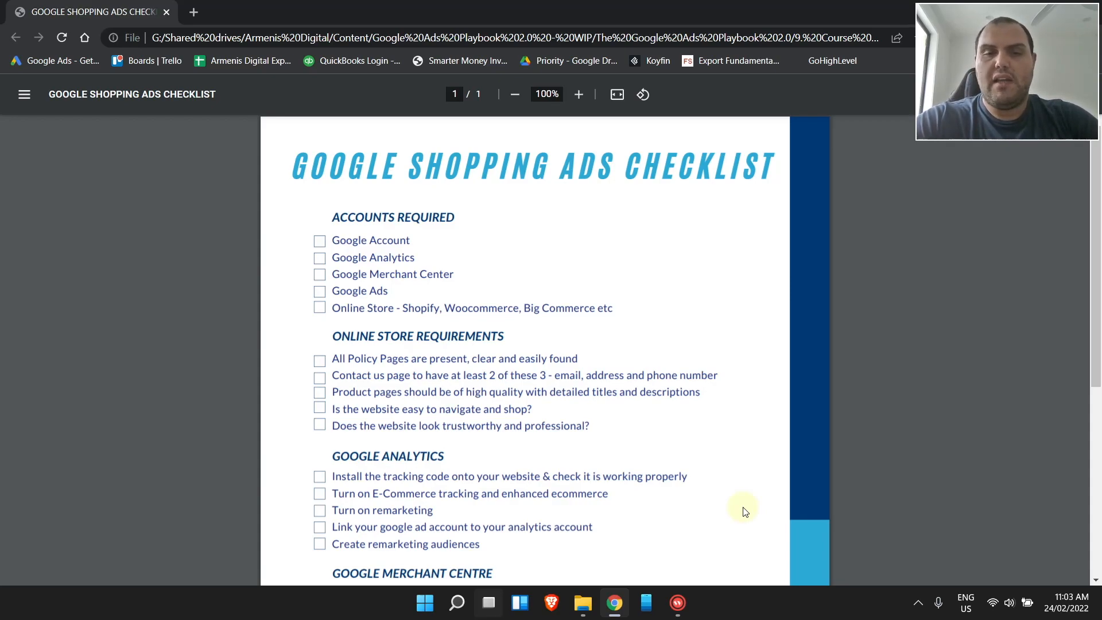
{"action": "mouse_move", "coordinate": [576, 371]}
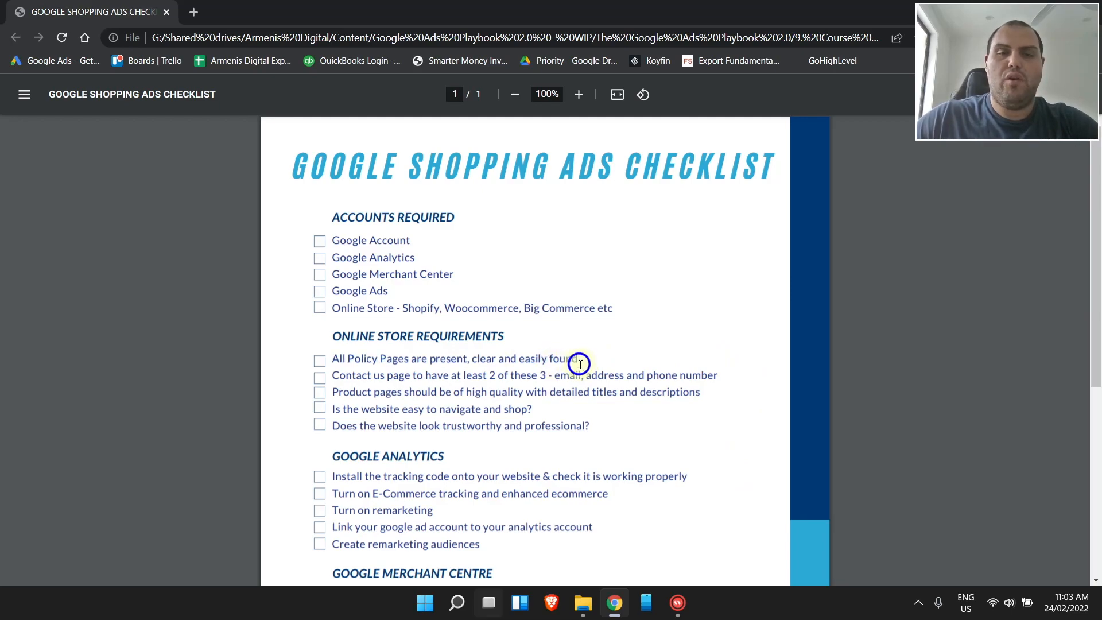
Raise the checklist PDF zoom from 100% to 110% for easier reading
{"action": "left_click", "coordinate": [578, 95]}
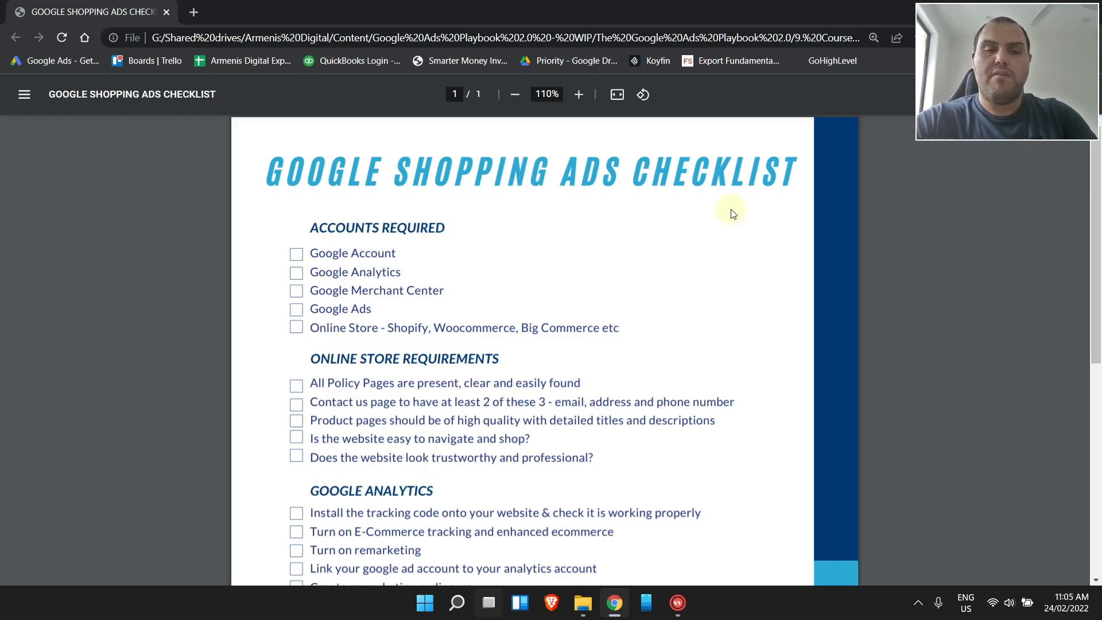
Scroll down to the Google Merchant Centre and Google Ads sections, reaching the final shopping campaign item
{"action": "scroll", "scroll_direction": "down", "scroll_amount": 3}
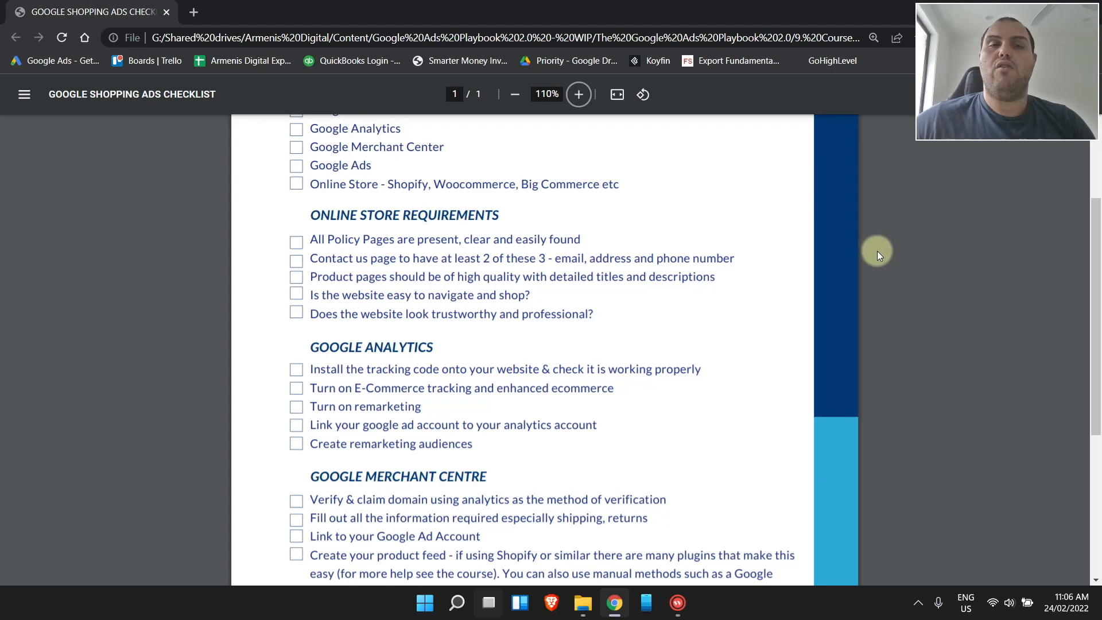
{"action": "scroll", "scroll_direction": "down", "scroll_amount": 3}
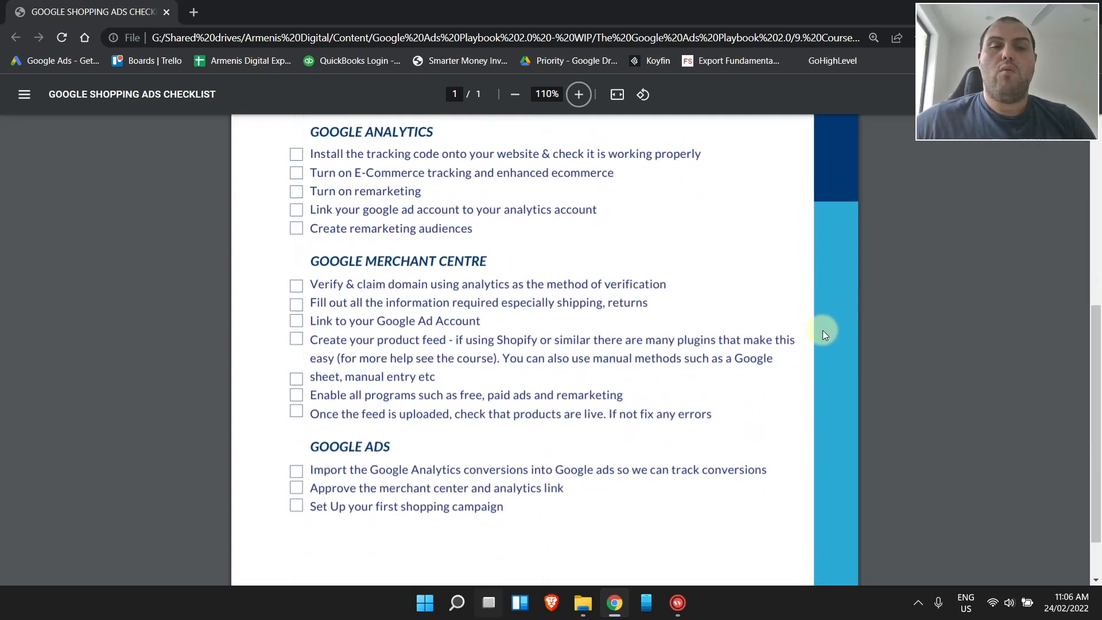